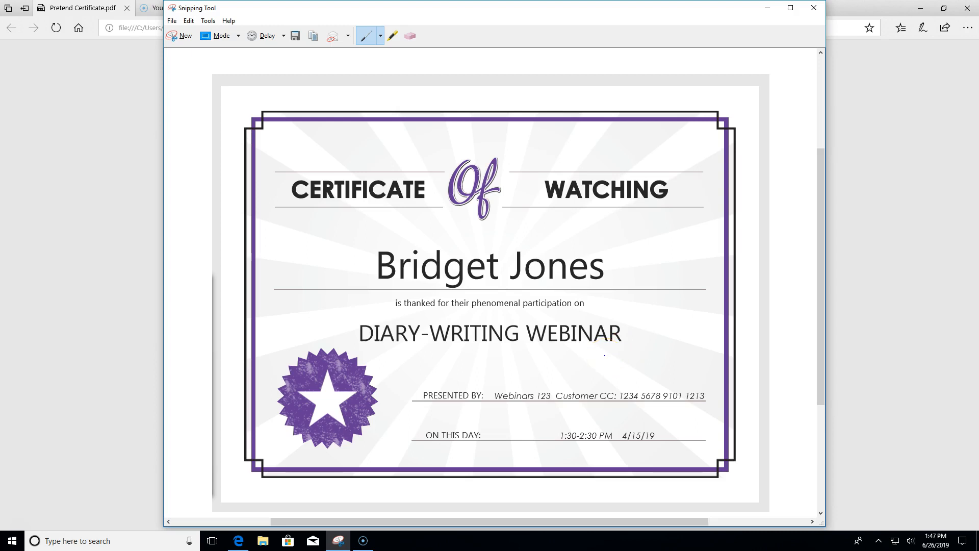
- Search 'pai' in the Start menu and launch the Paint app
{"action": "left_click", "coordinate": [537, 330]}
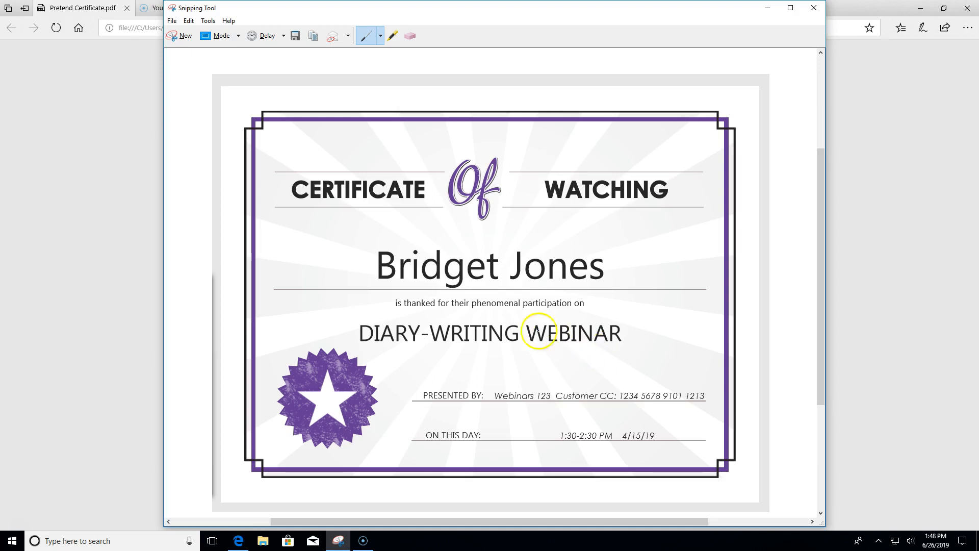
{"action": "right_click", "coordinate": [509, 319]}
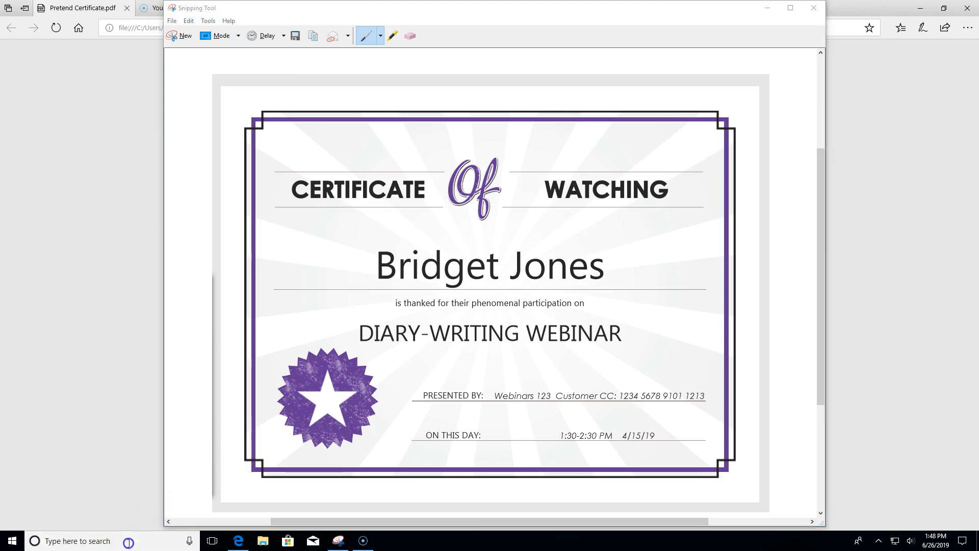
{"action": "type", "text": "paint"}
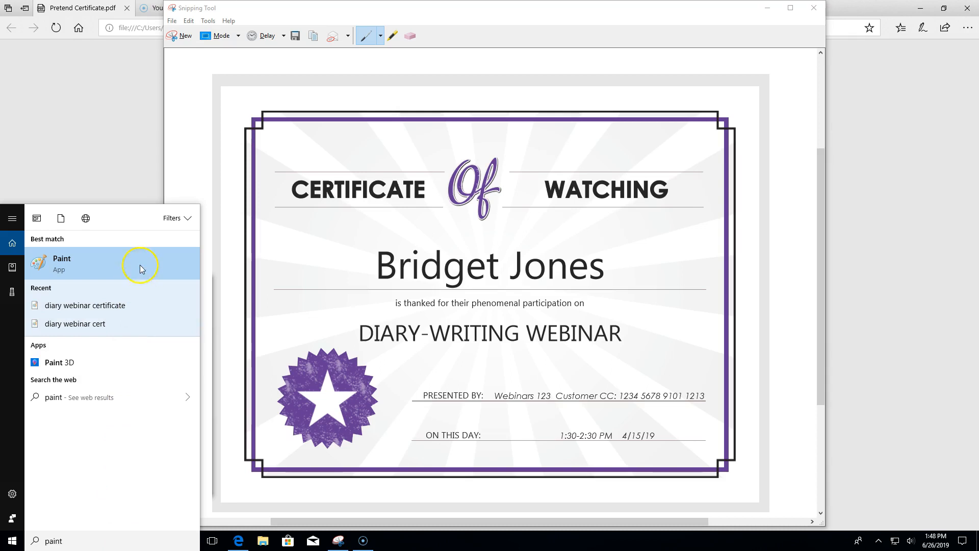
{"action": "left_click", "coordinate": [62, 263]}
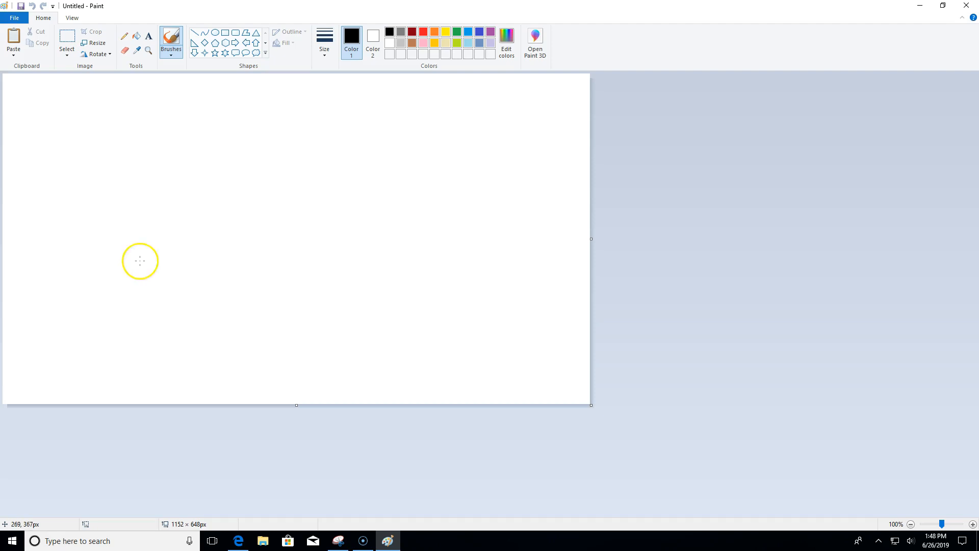
{"action": "mouse_move", "coordinate": [111, 106]}
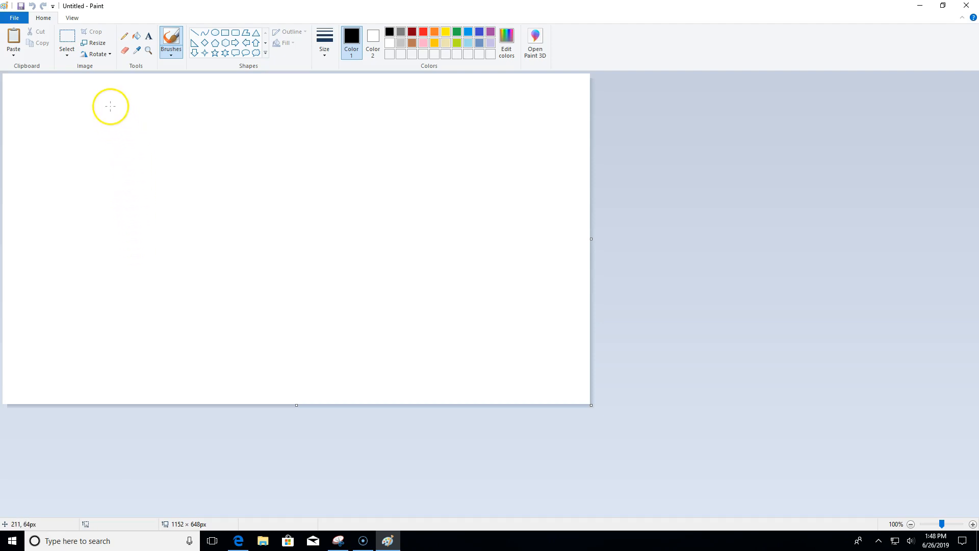
- Paste the snipped certificate screenshot onto the blank canvas
{"action": "left_click", "coordinate": [14, 42]}
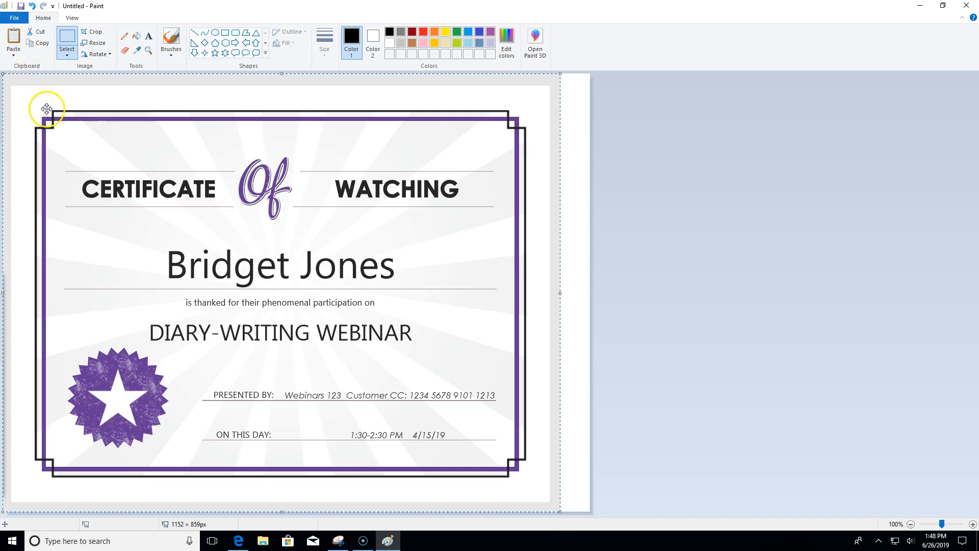
{"action": "mouse_move", "coordinate": [186, 128]}
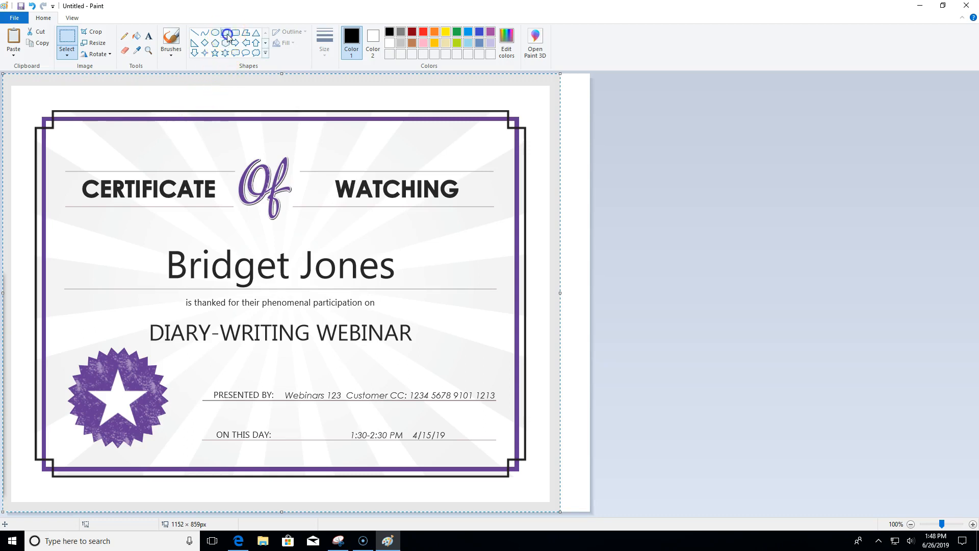
- Draw a rectangle outline around the Customer CC number and stretch it to cover the whole number
{"action": "left_click", "coordinate": [226, 34]}
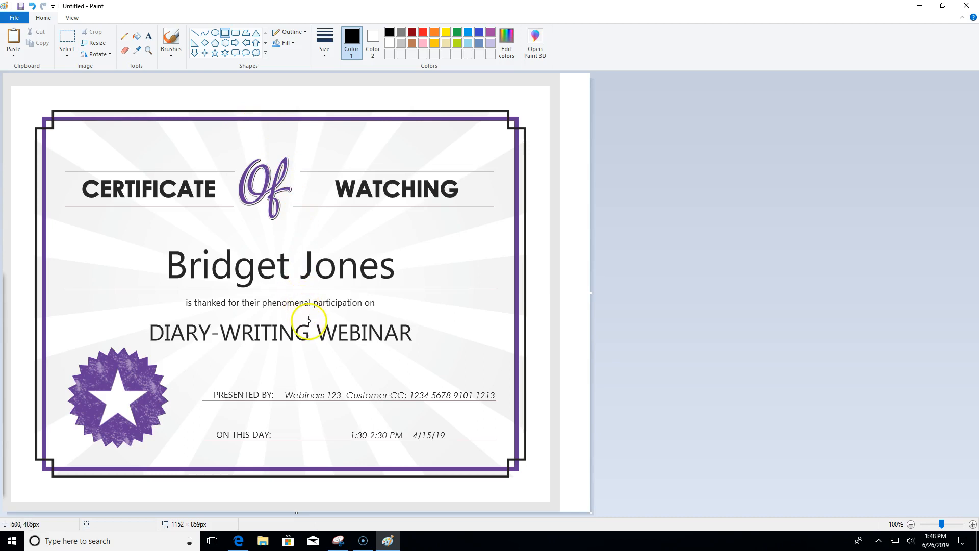
{"action": "mouse_move", "coordinate": [330, 366]}
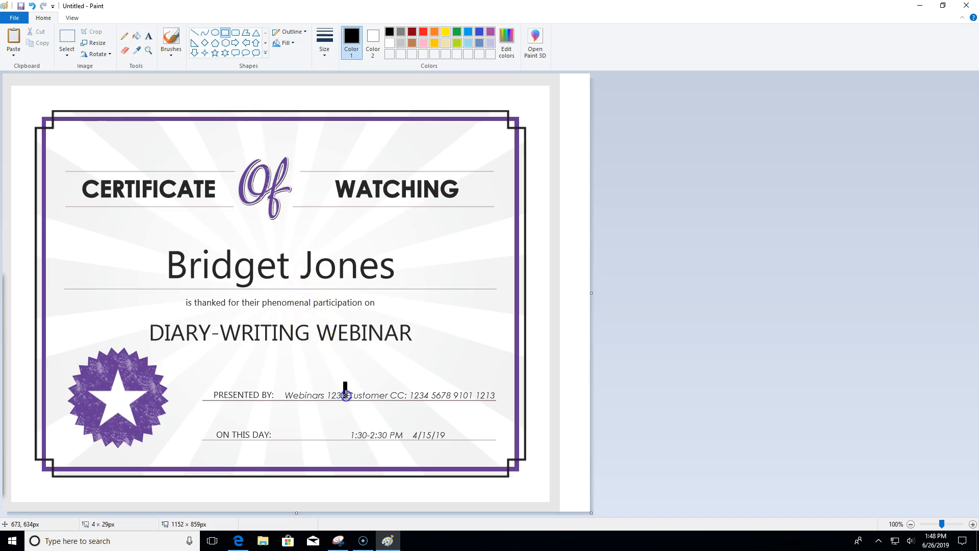
{"action": "left_click_drag", "start_coordinate": [345, 394], "coordinate": [480, 407]}
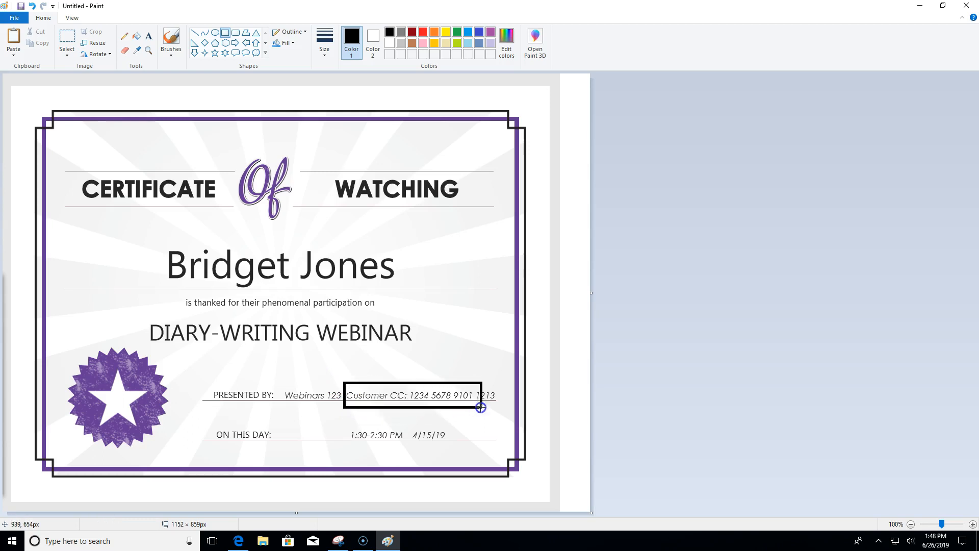
{"action": "left_click_drag", "start_coordinate": [480, 407], "coordinate": [501, 407]}
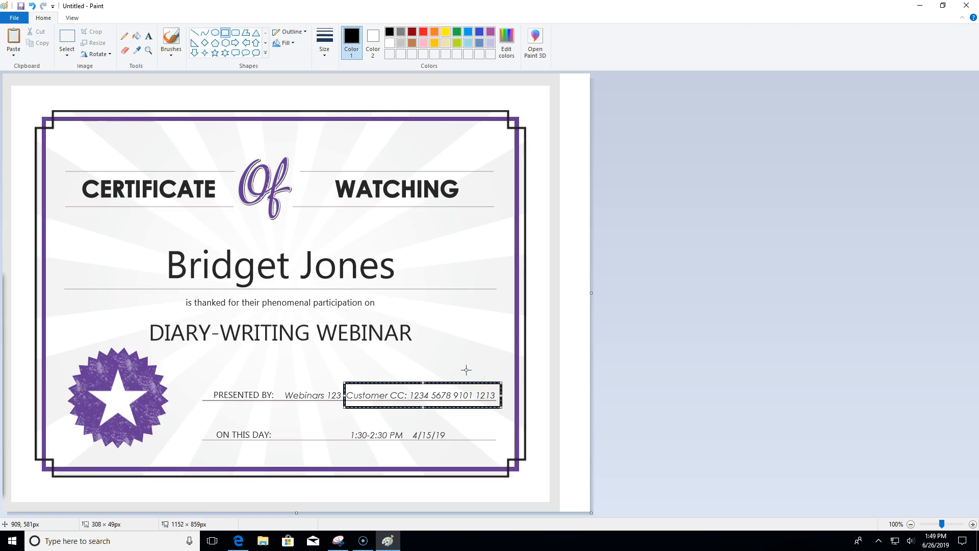
{"action": "mouse_move", "coordinate": [428, 280]}
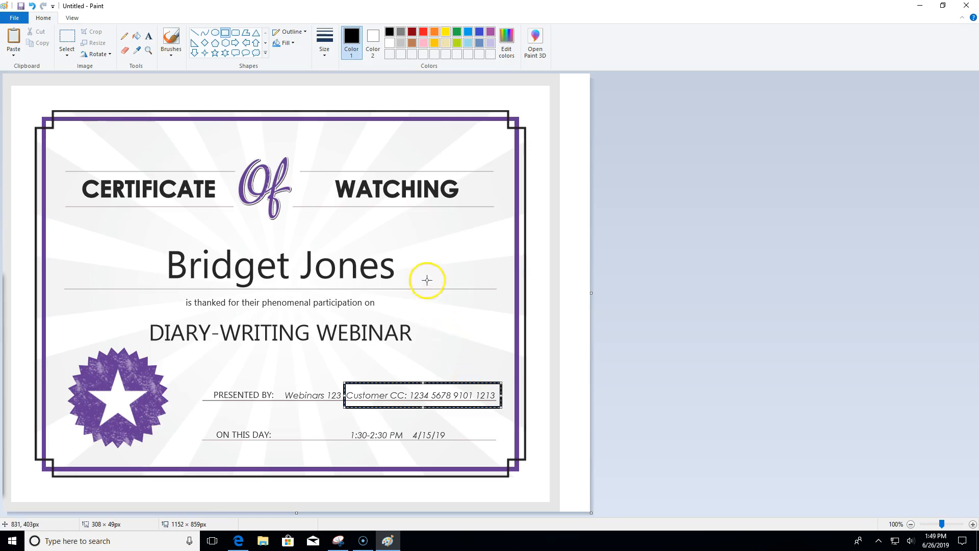
{"action": "mouse_move", "coordinate": [358, 80]}
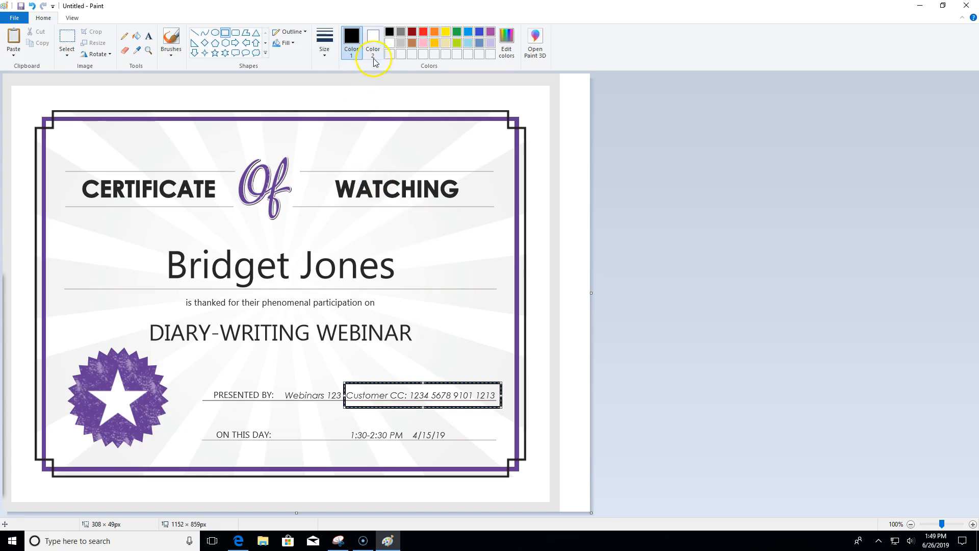
- Set Color 2 to black and fill the rectangle with solid colour, hiding the card number
{"action": "left_click", "coordinate": [373, 40]}
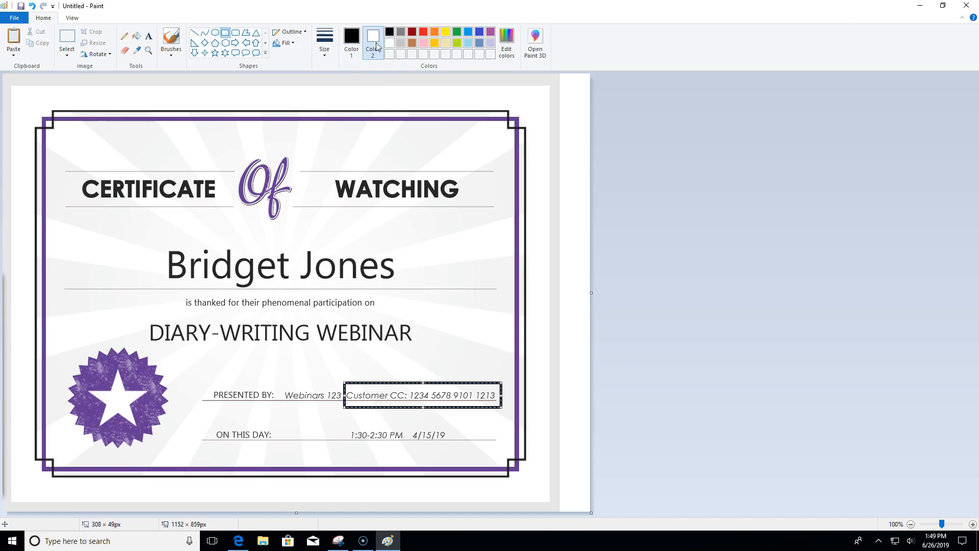
{"action": "left_click", "coordinate": [389, 31]}
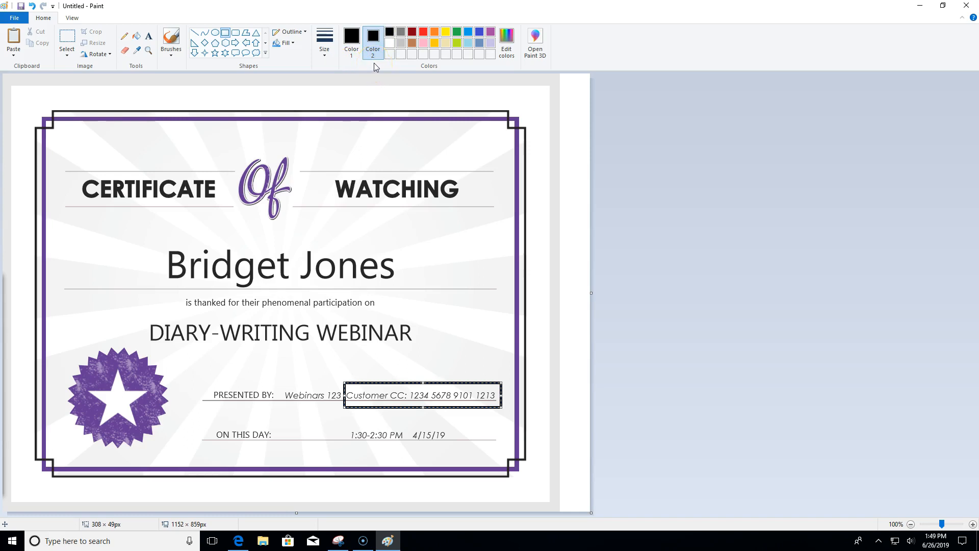
{"action": "left_click", "coordinate": [284, 43]}
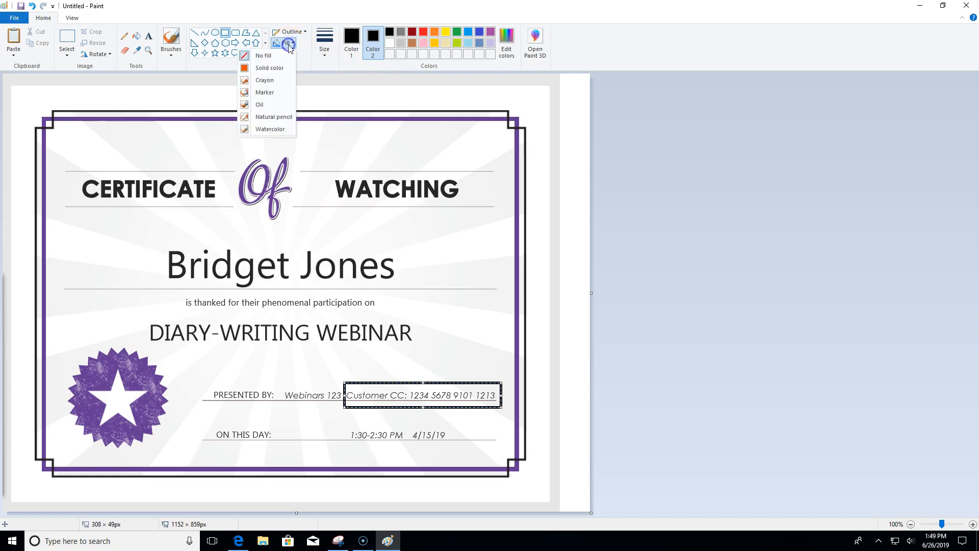
{"action": "left_click", "coordinate": [270, 67]}
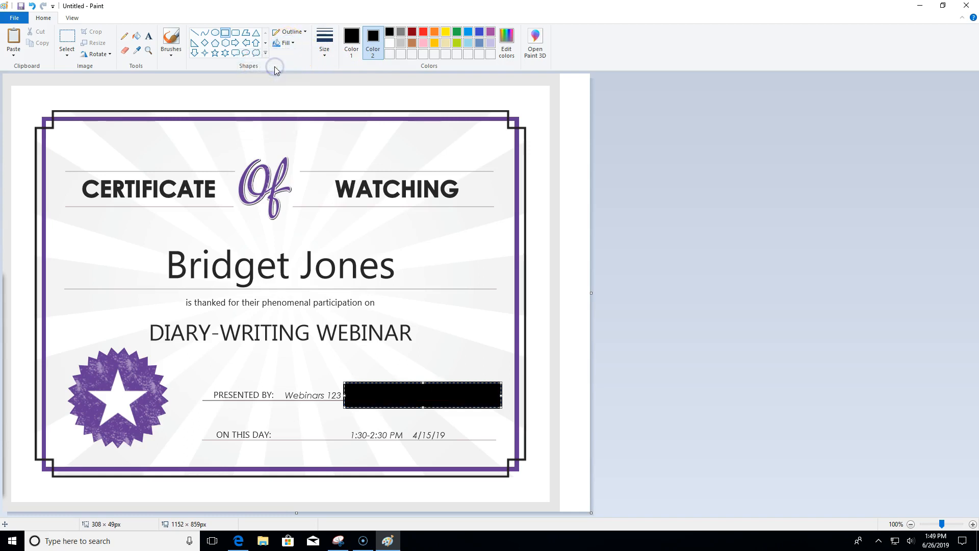
{"action": "mouse_move", "coordinate": [295, 202]}
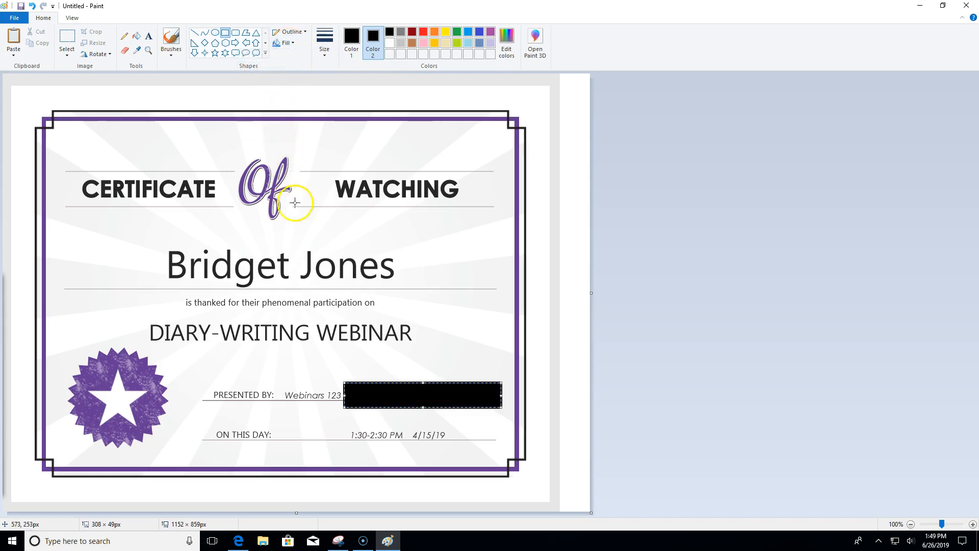
{"action": "mouse_move", "coordinate": [346, 363]}
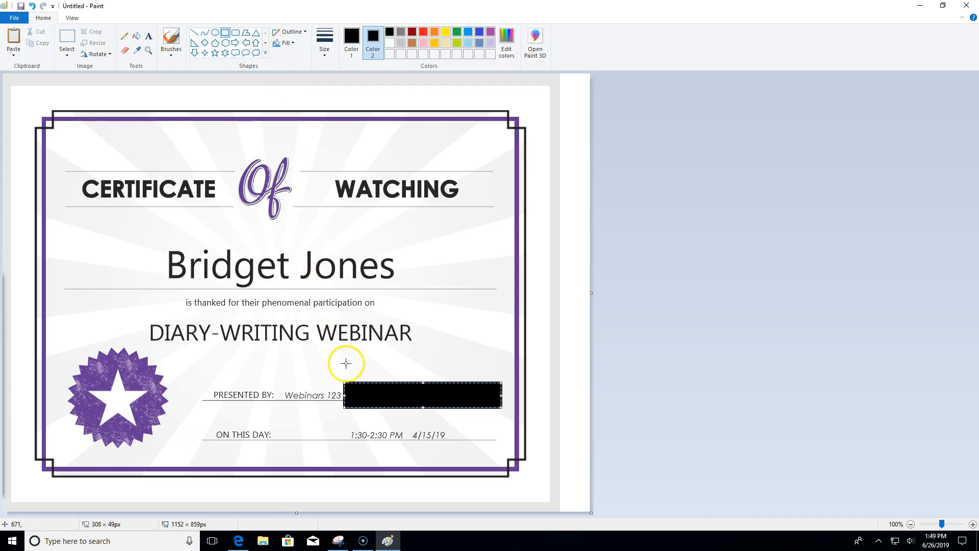
{"action": "mouse_move", "coordinate": [336, 428]}
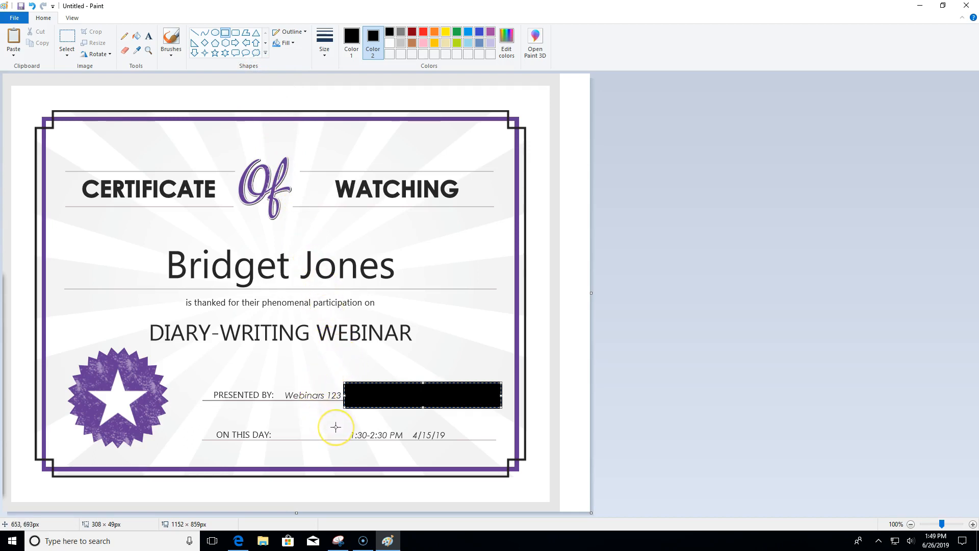
{"action": "mouse_move", "coordinate": [297, 389]}
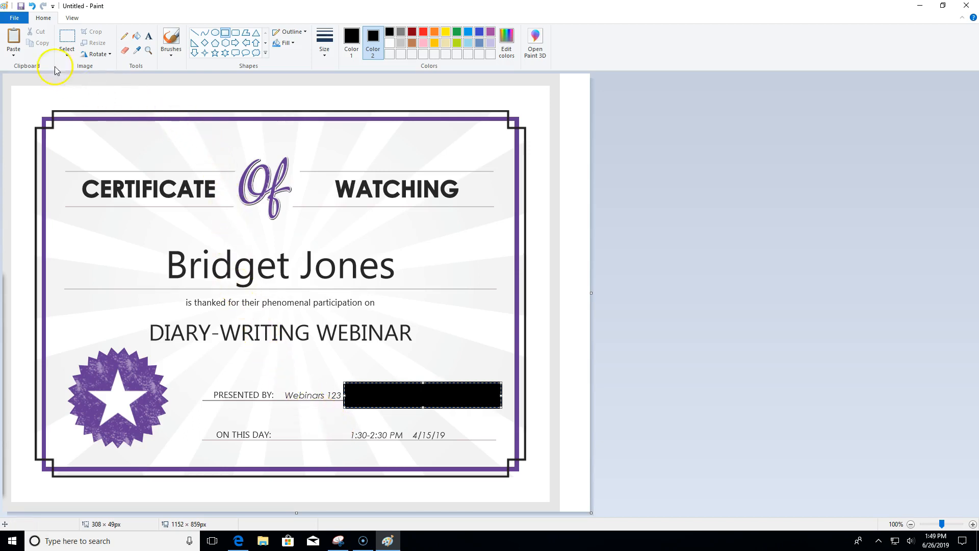
- Save the redacted certificate as a JPEG named 'diary webinar certificate' in Pictures
{"action": "left_click", "coordinate": [13, 17]}
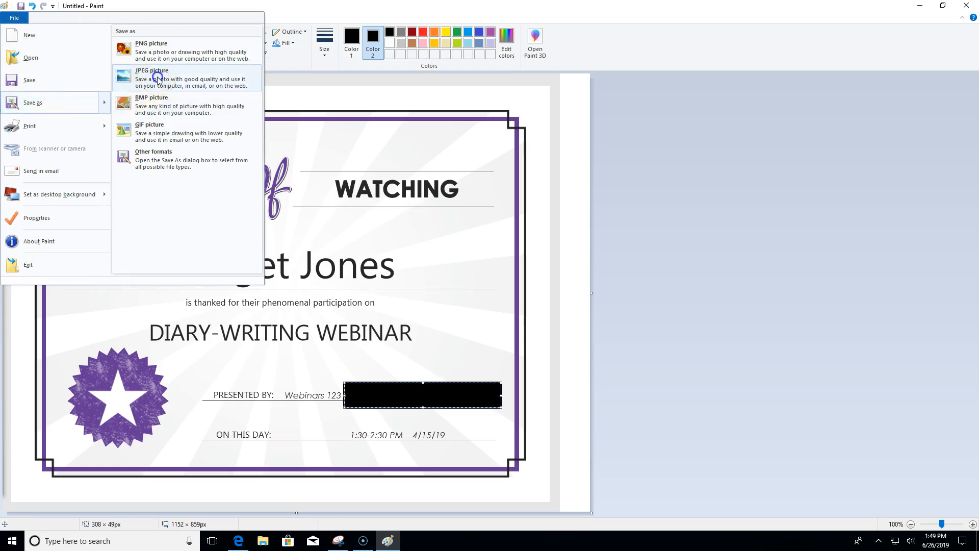
{"action": "left_click", "coordinate": [151, 79]}
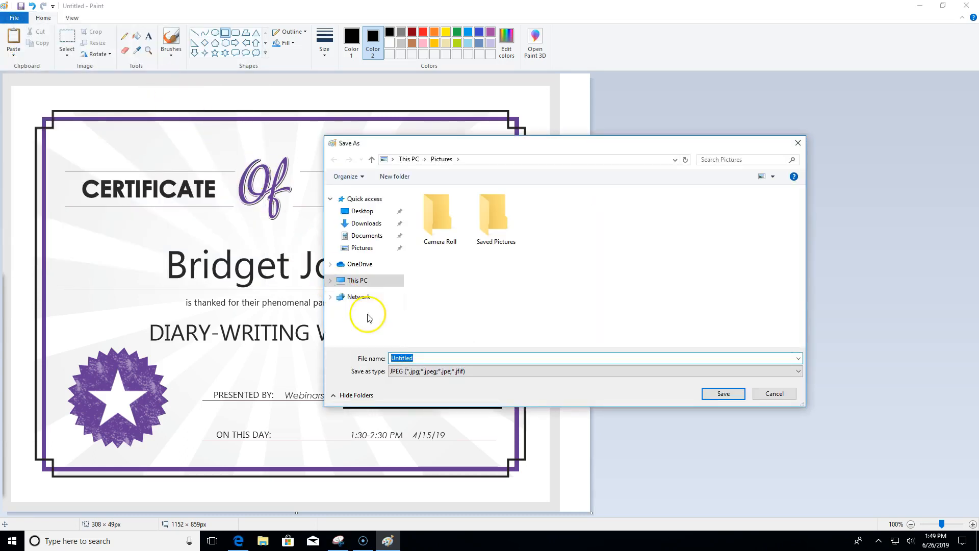
{"action": "type", "text": "diary webinar certifica"}
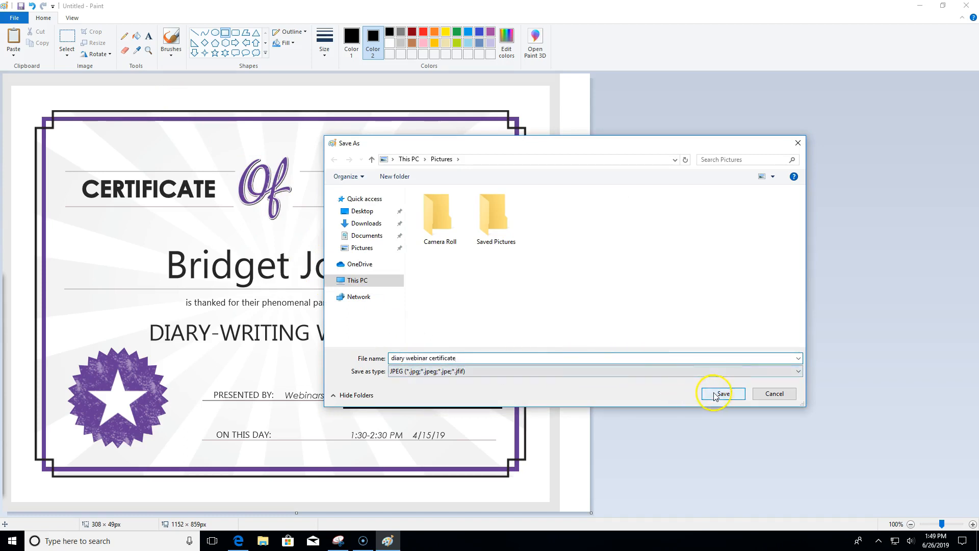
{"action": "left_click", "coordinate": [721, 393]}
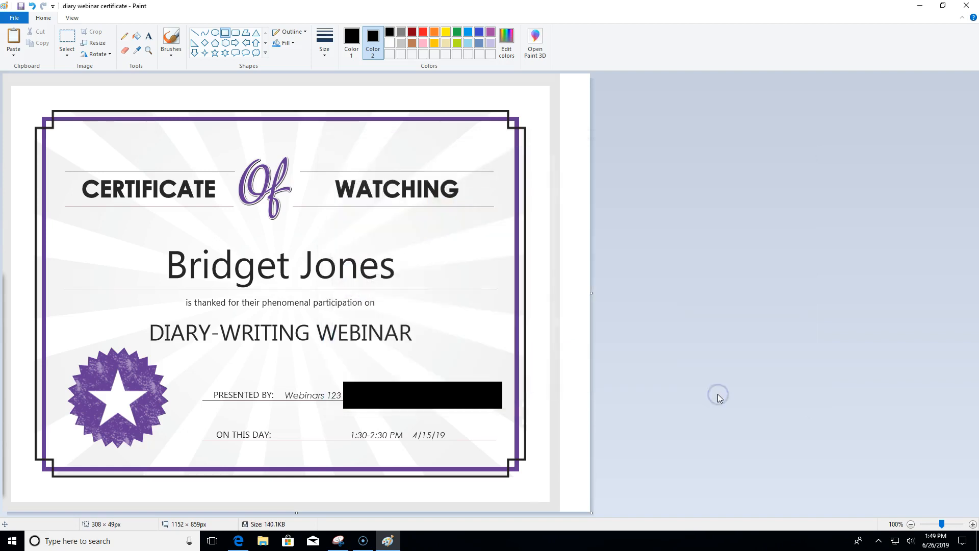